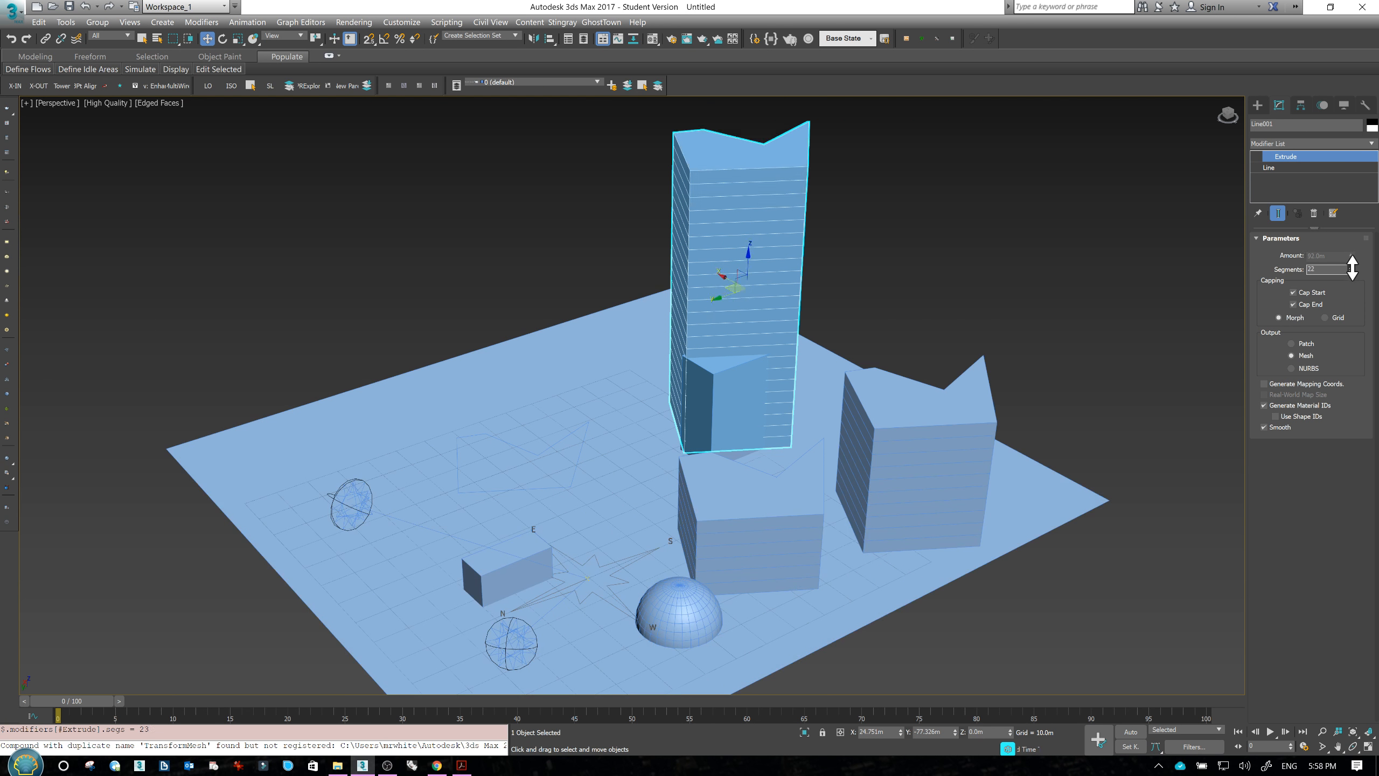
Lower the tall tower's Extrude Segments to 20 and select the Line002 footprint outline
left_click(1353, 271)
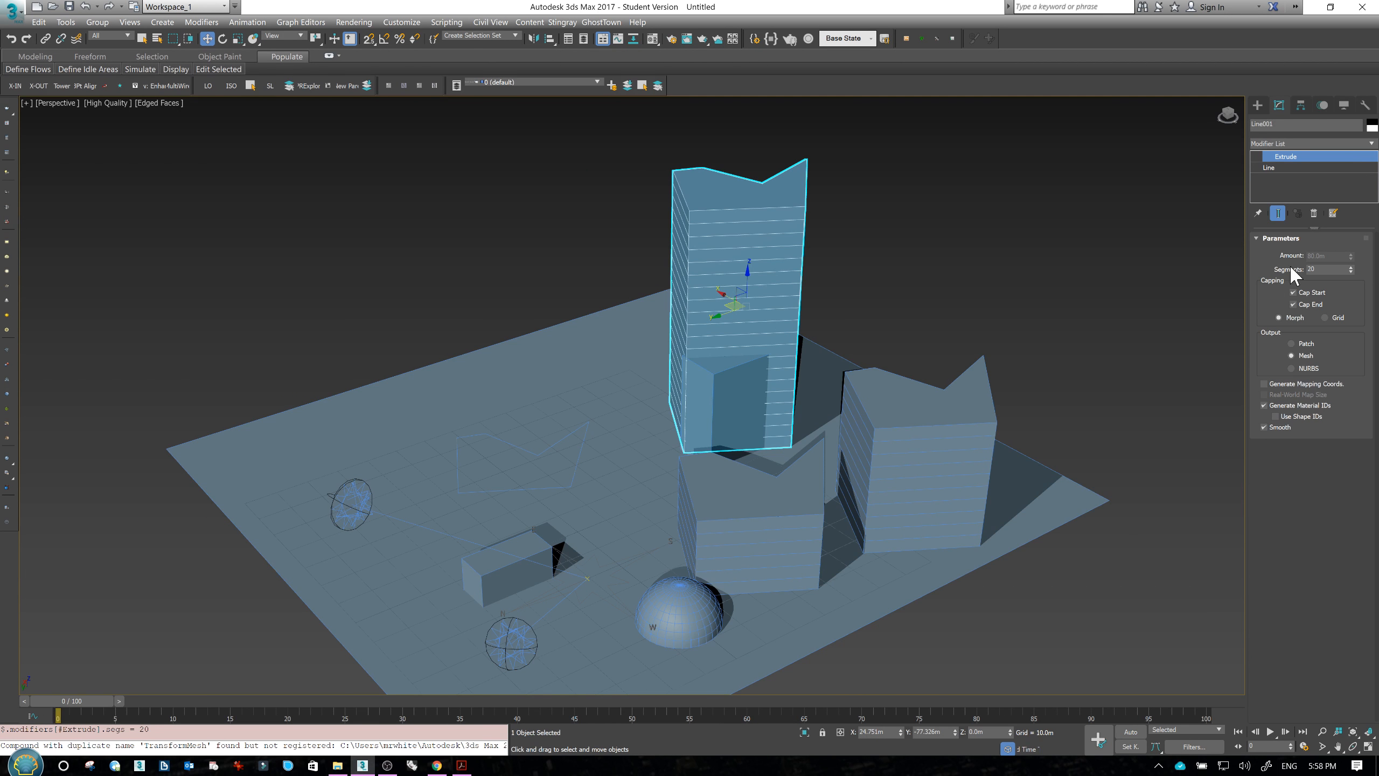
left_click(578, 456)
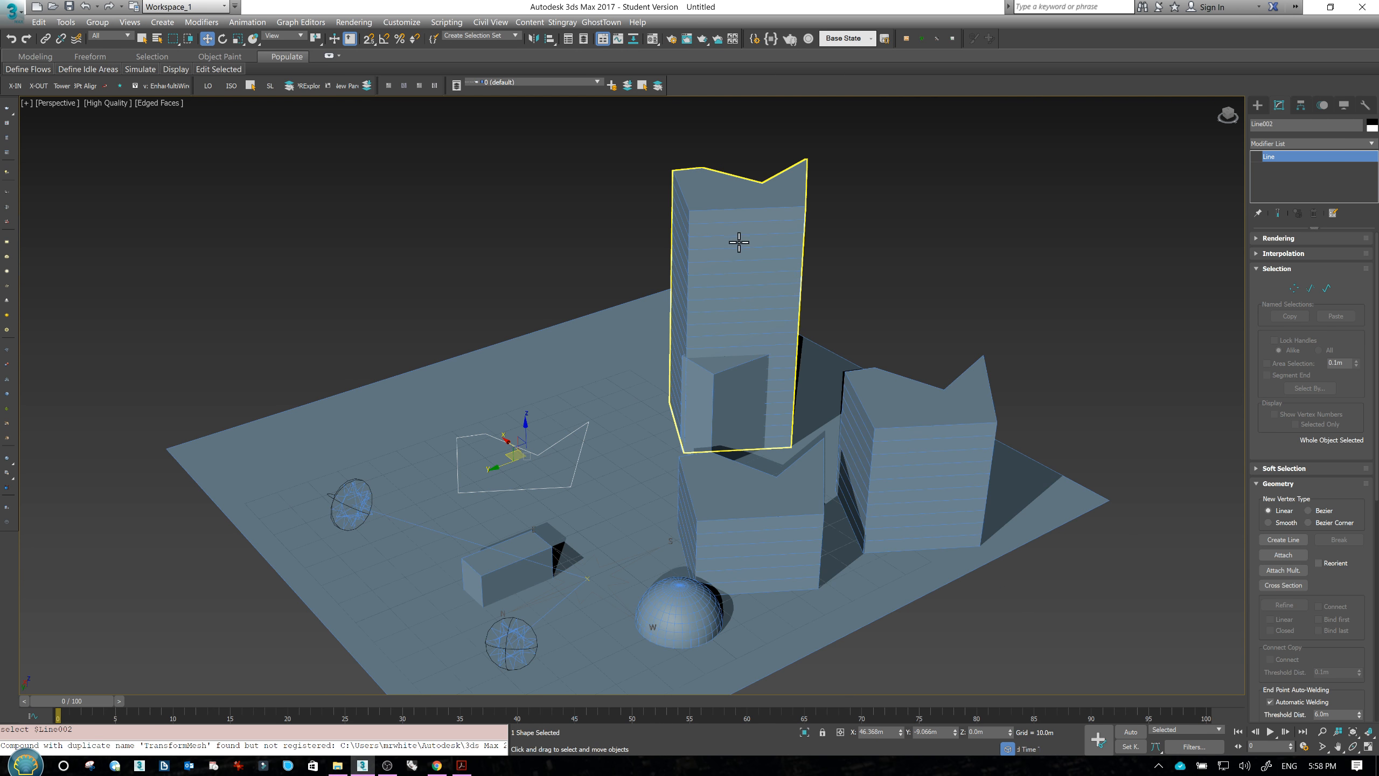
mouse_move(754, 334)
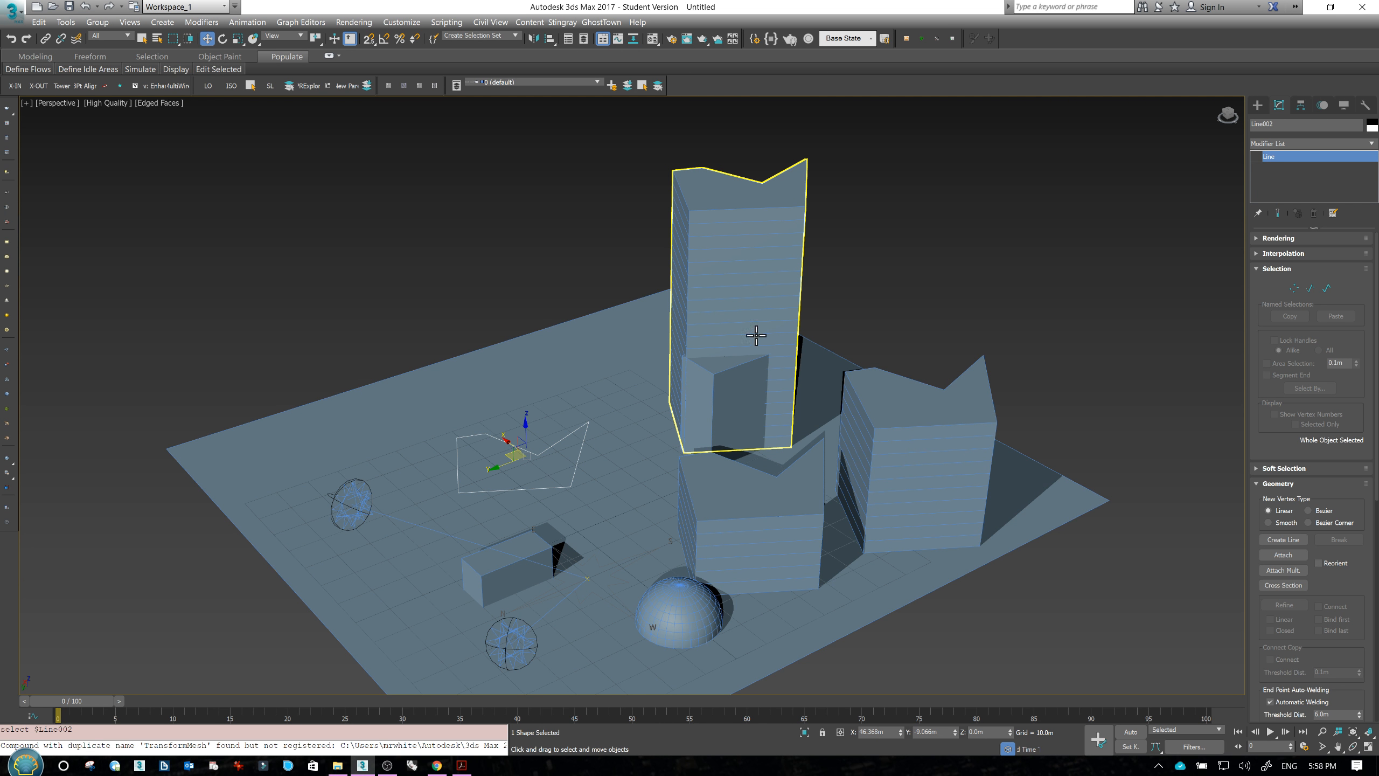
mouse_move(710, 310)
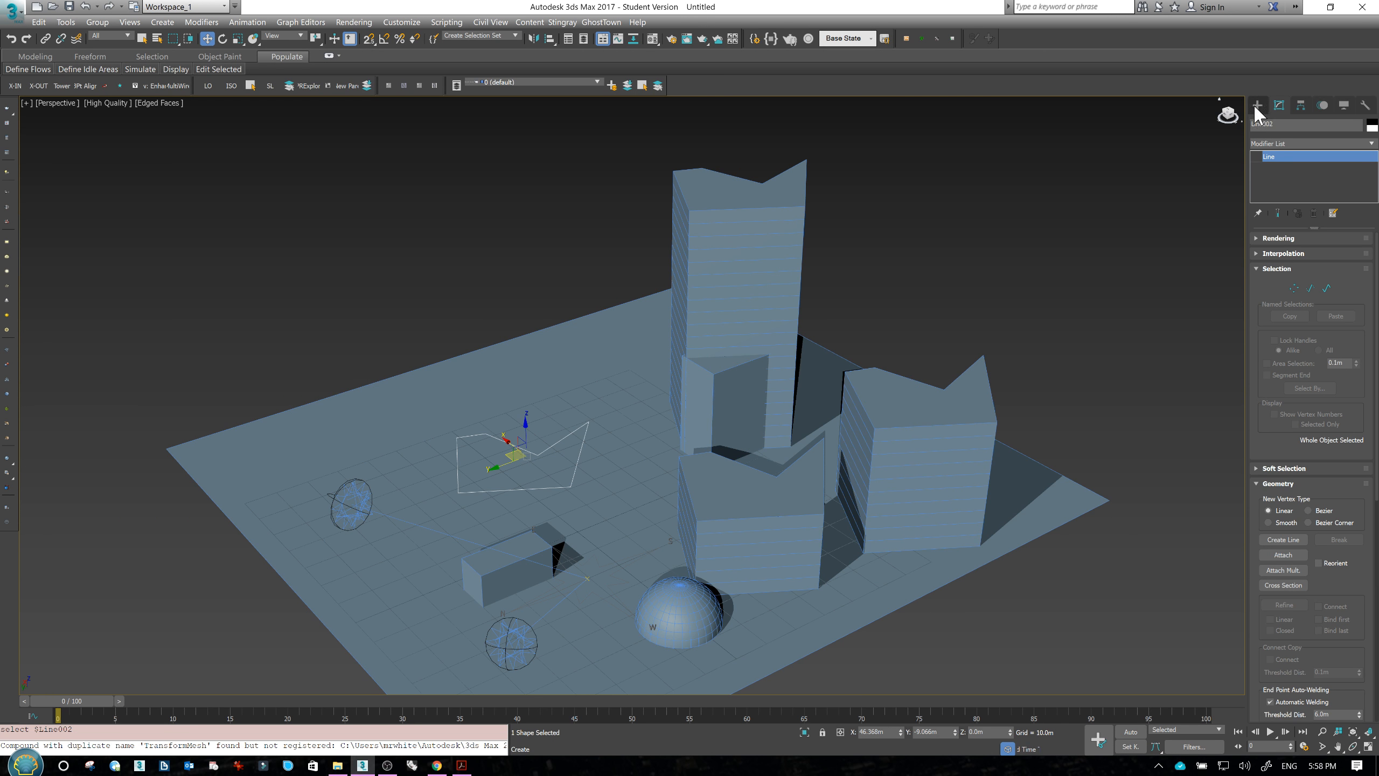
Activate the Vu_NormaliseSpline tool from the Vu shape category in the Create panel
left_click(1257, 105)
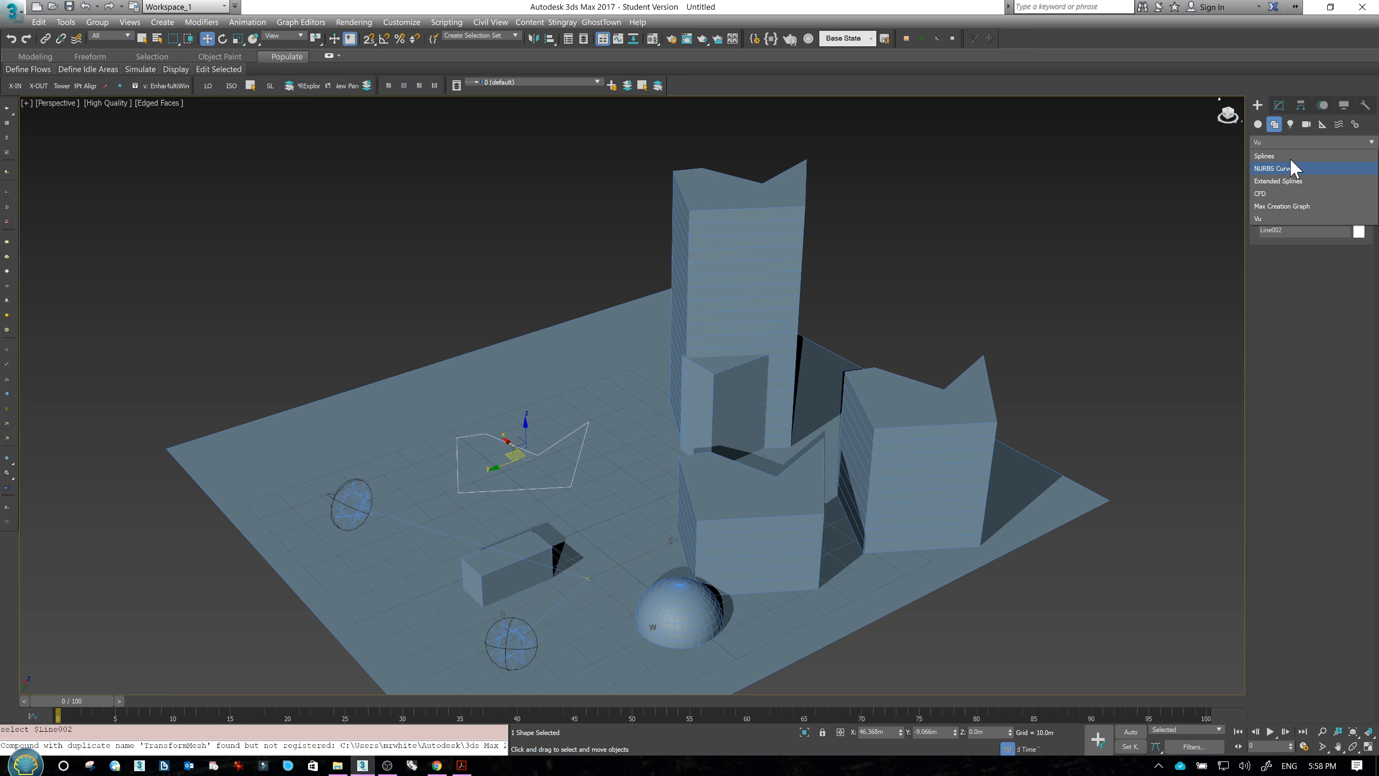
left_click(1264, 155)
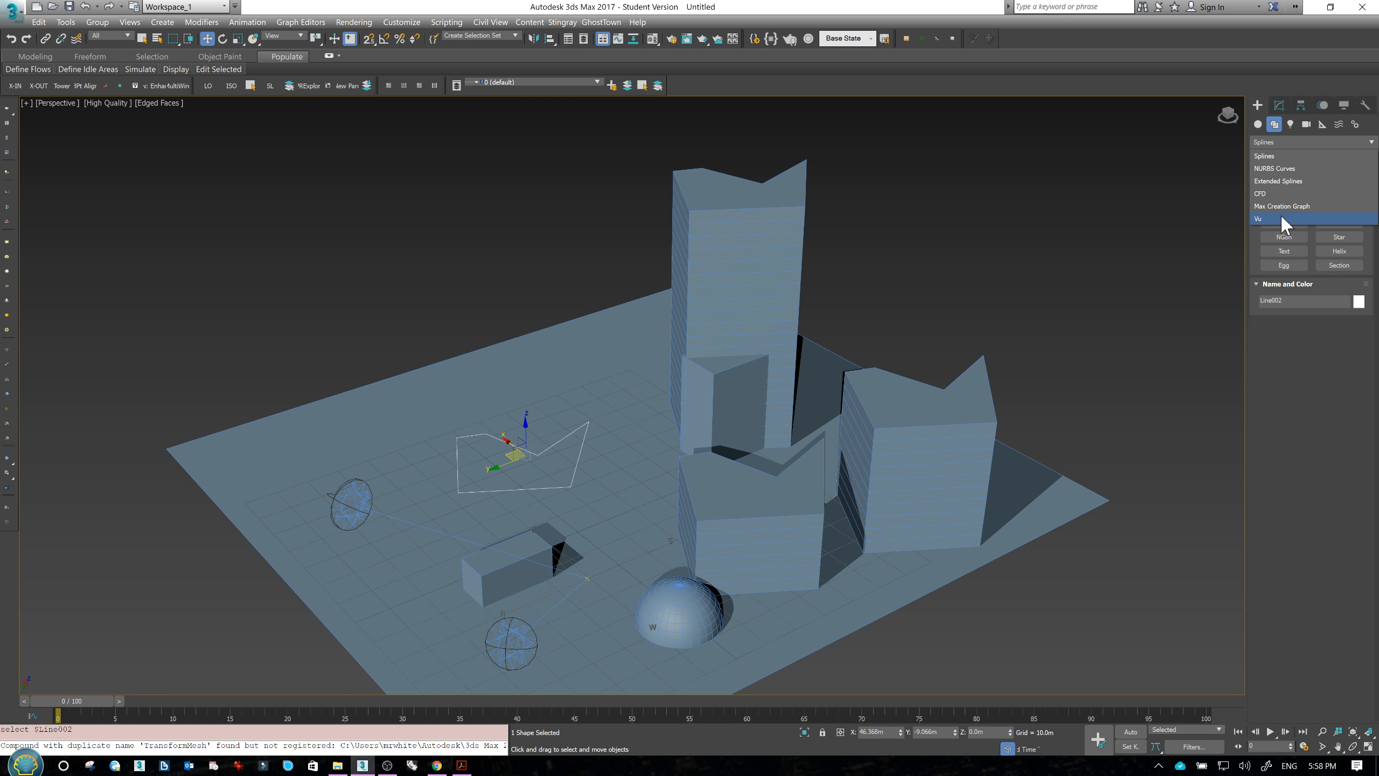
mouse_move(1280, 227)
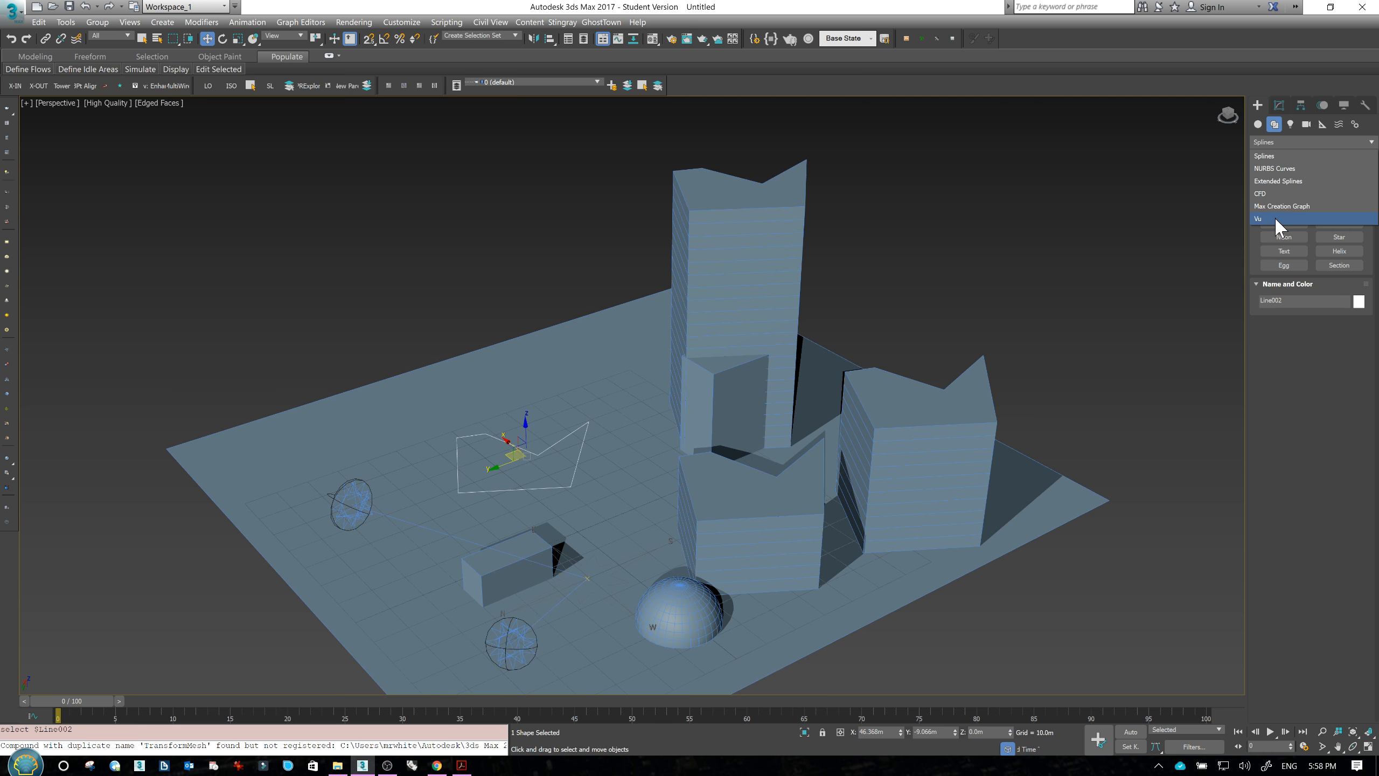
left_click(1259, 218)
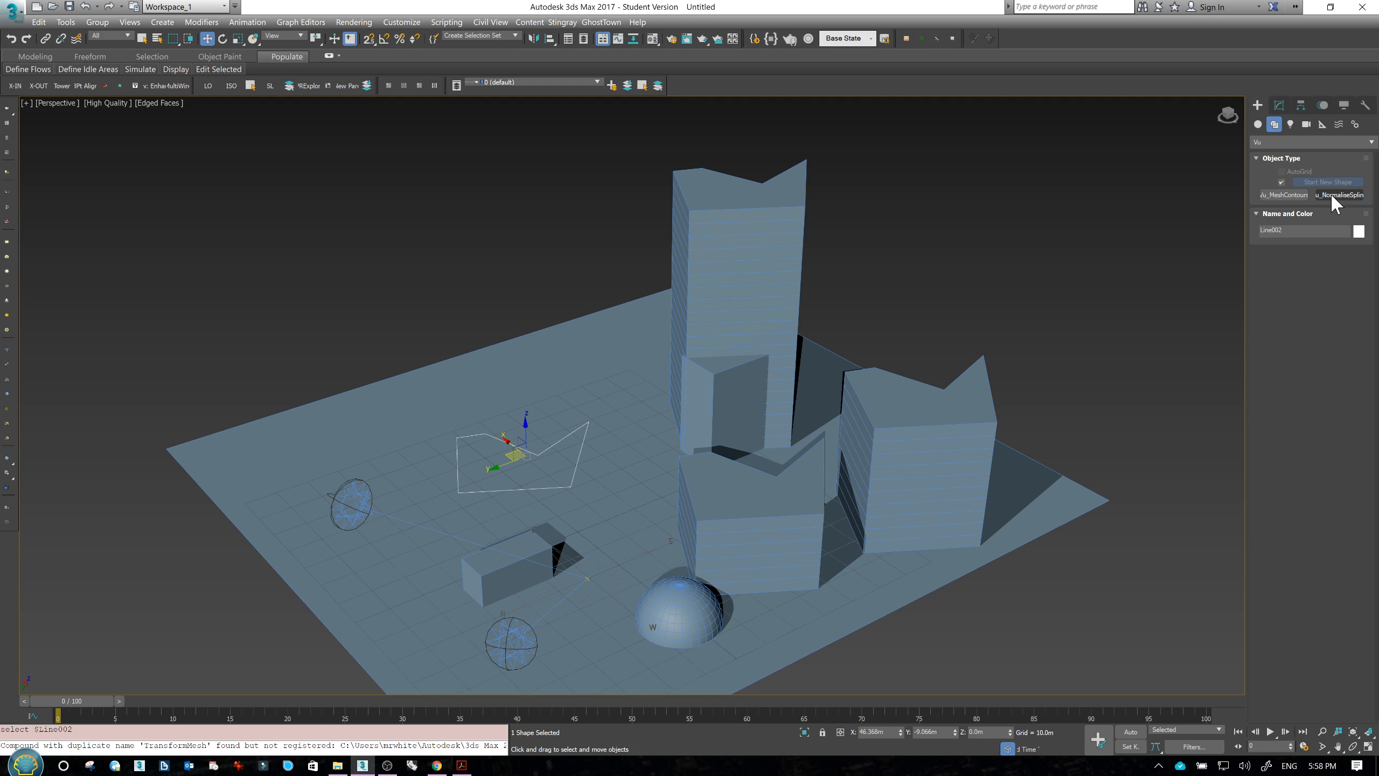
left_click(1339, 194)
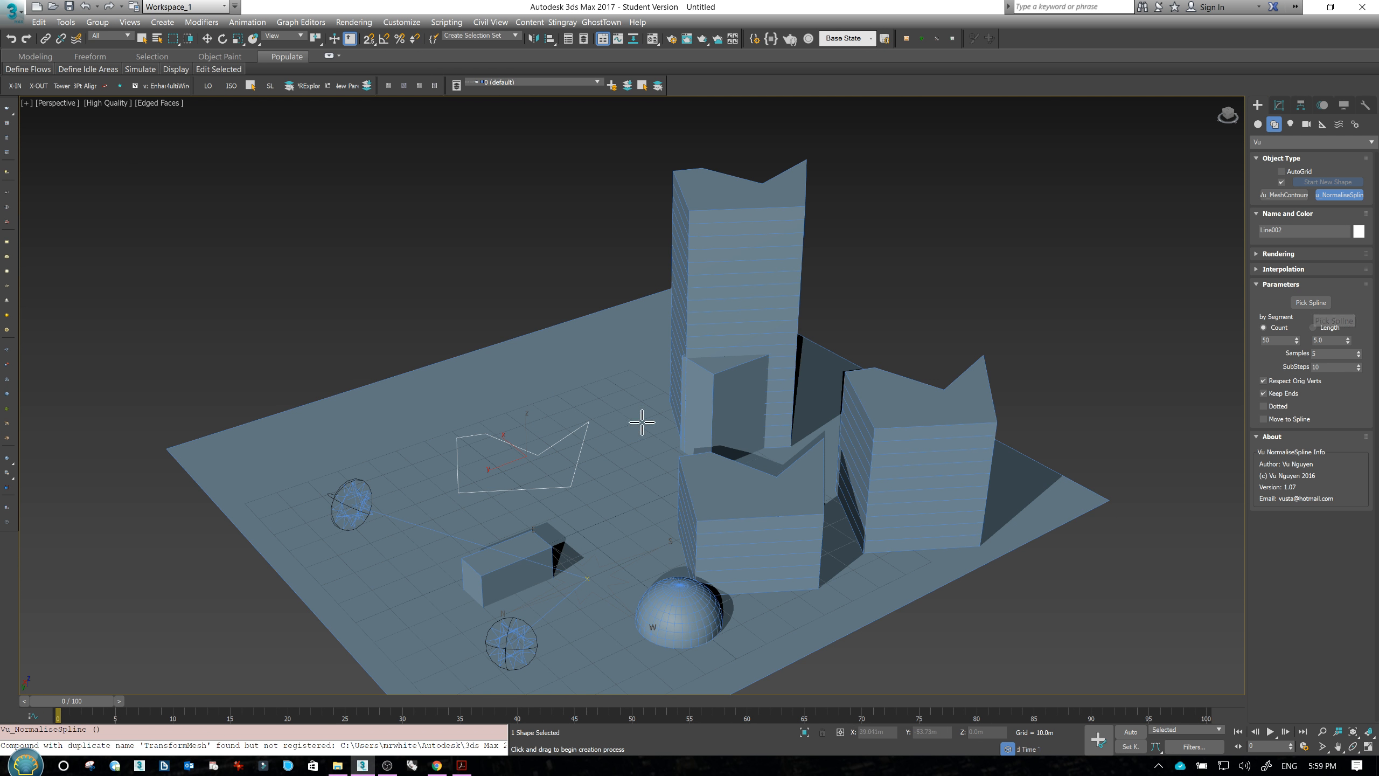
Build a Vu_NormaliseSpline from Line002, then reselect the tall Line001 tower
left_click(1310, 302)
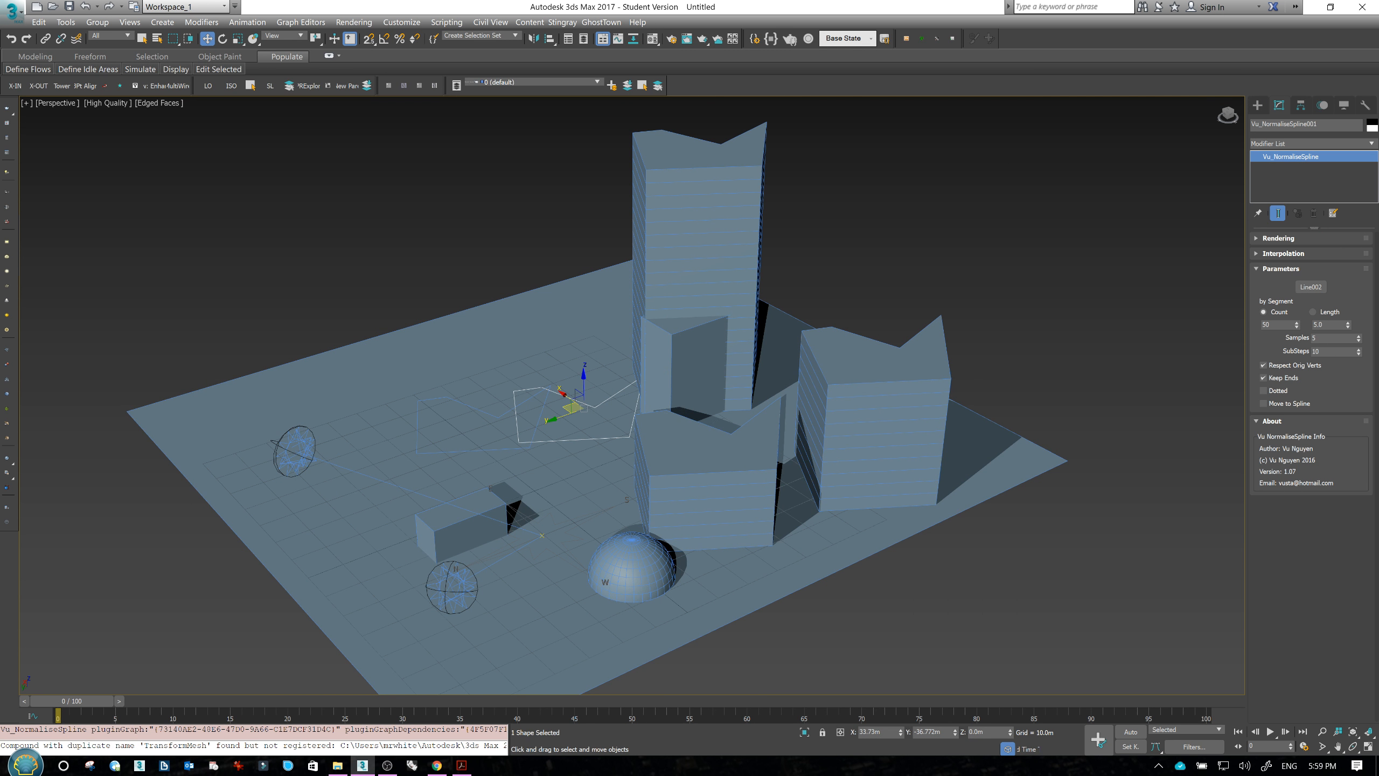
mouse_move(1320, 320)
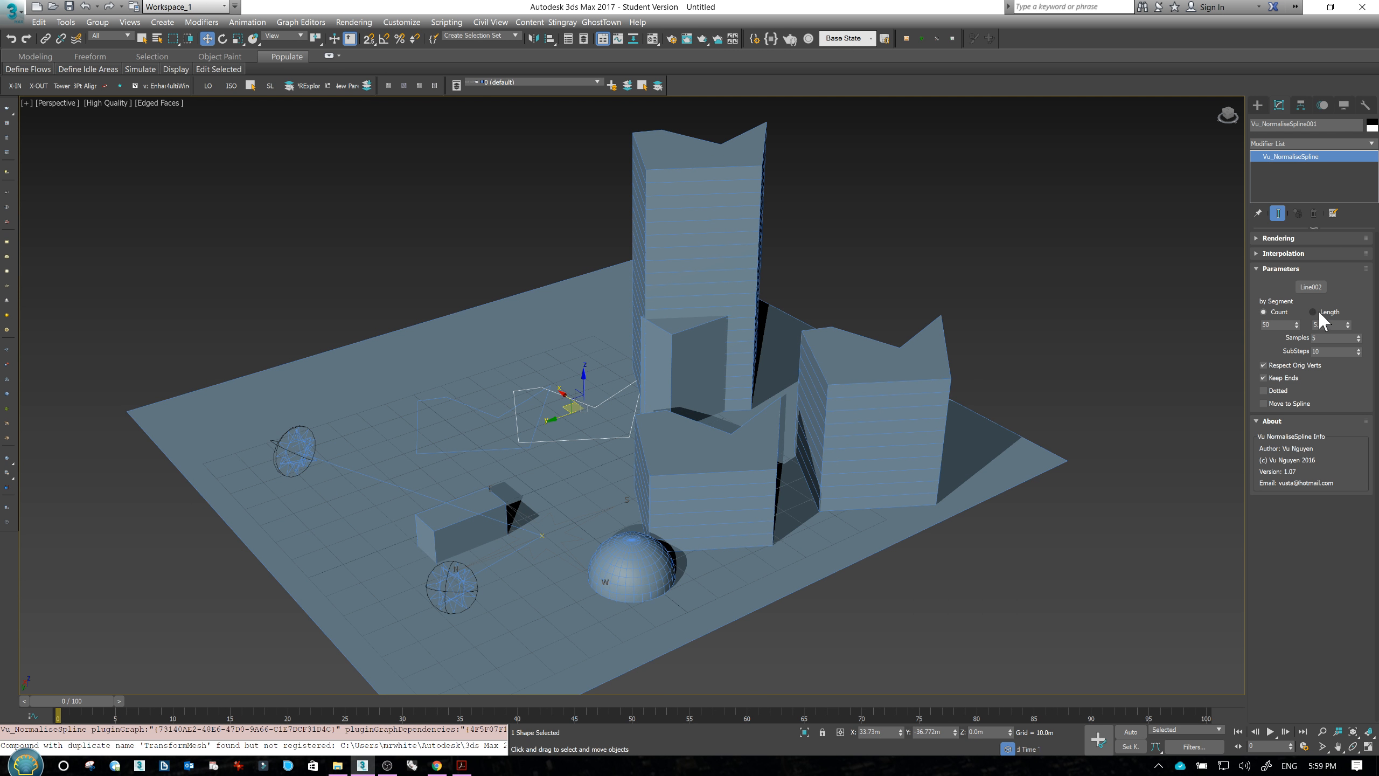
left_click(1312, 311)
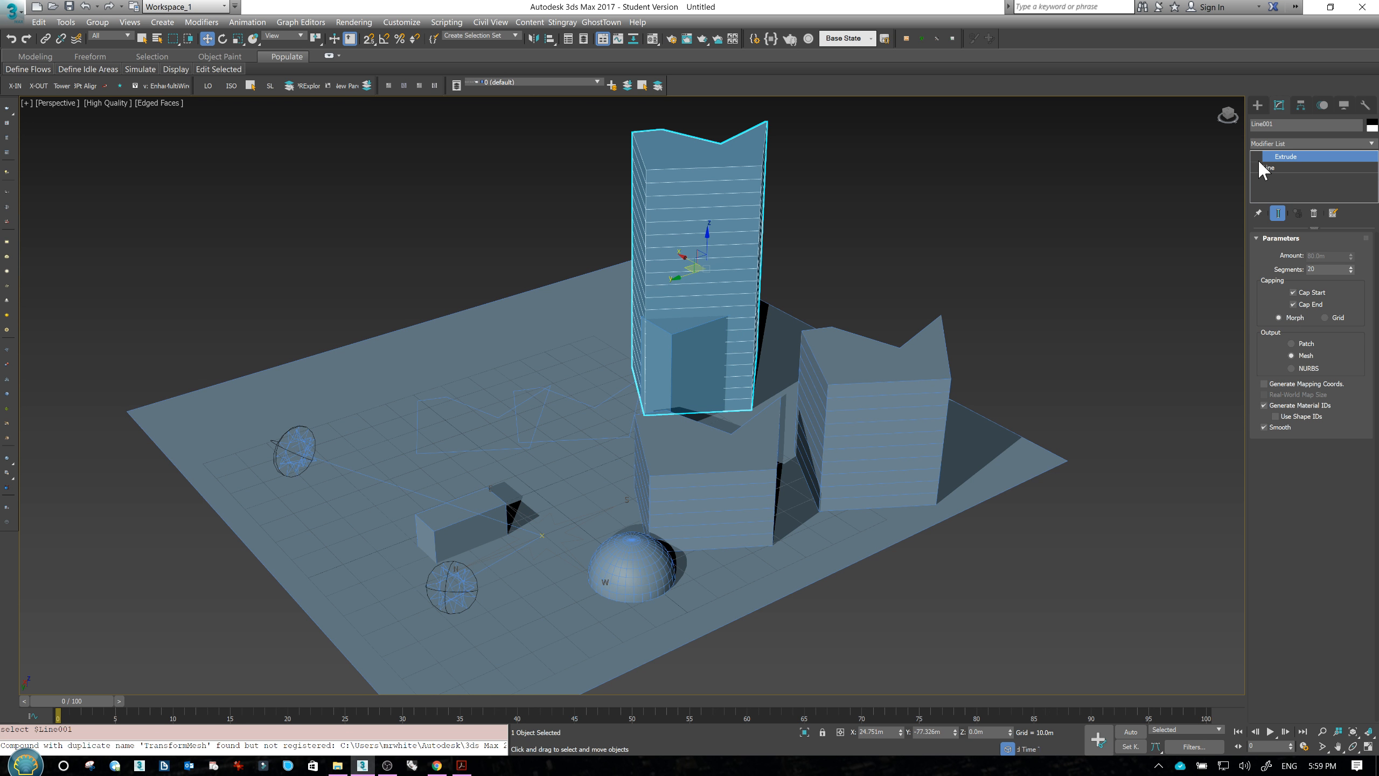
Copy Line001's Extrude modifier onto Vu_NormaliseSpline001, making a new 13-segment tower
left_click(1285, 156)
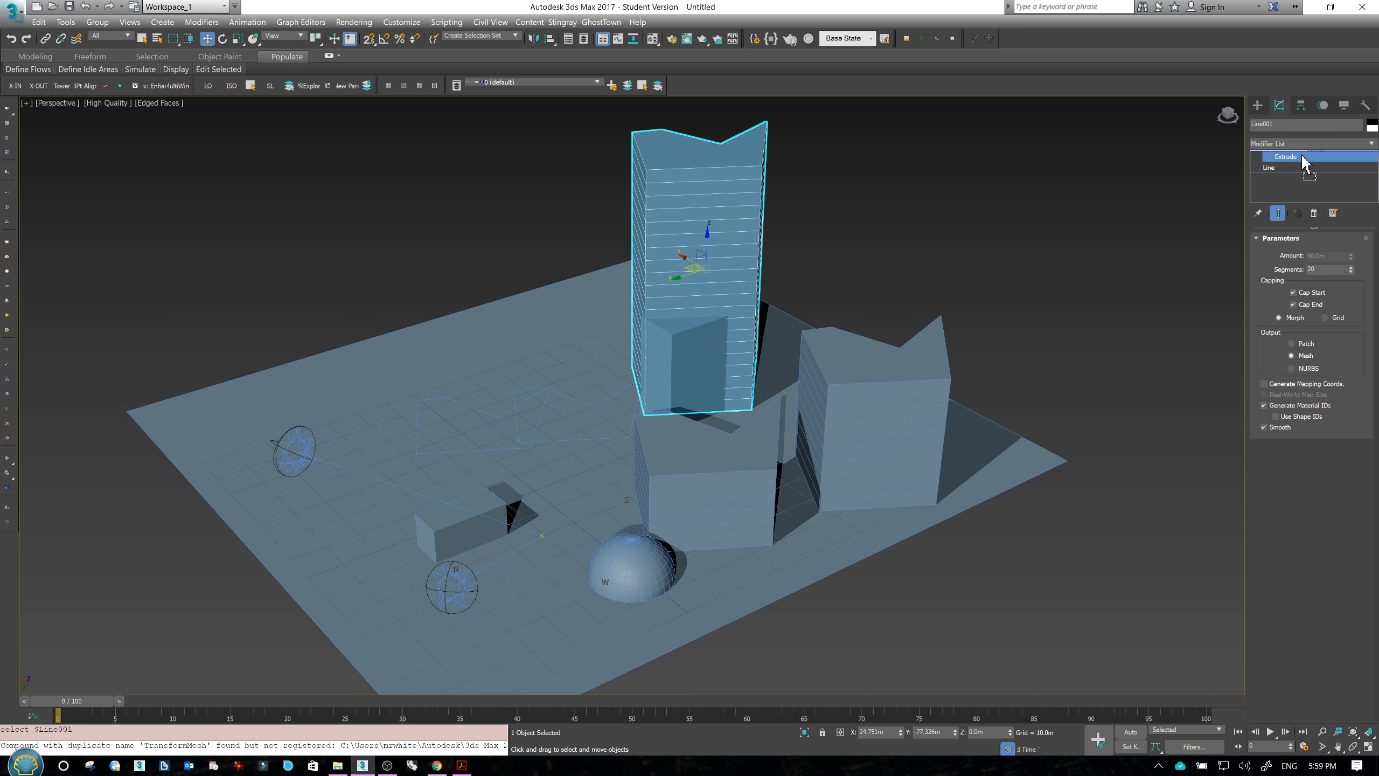
mouse_move(1292, 157)
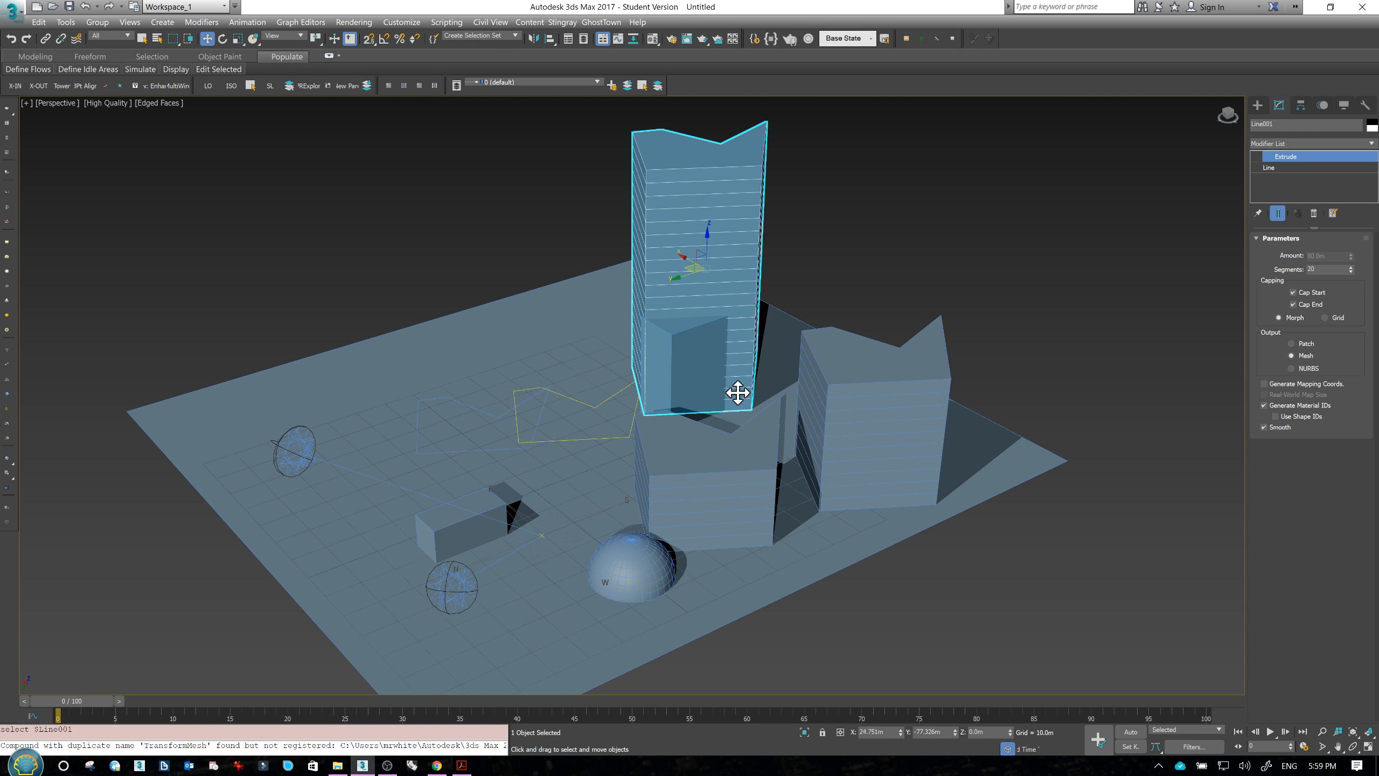
mouse_move(726, 333)
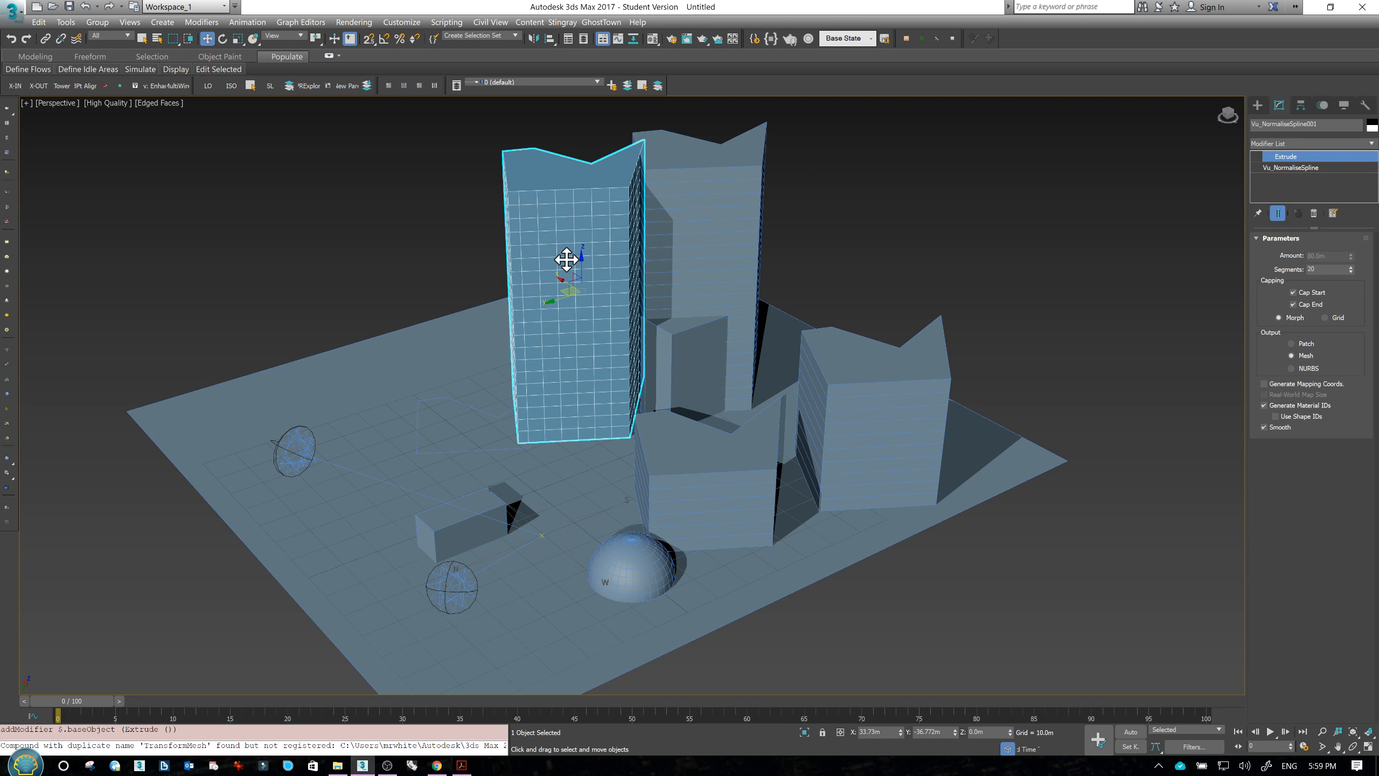
left_click(1351, 273)
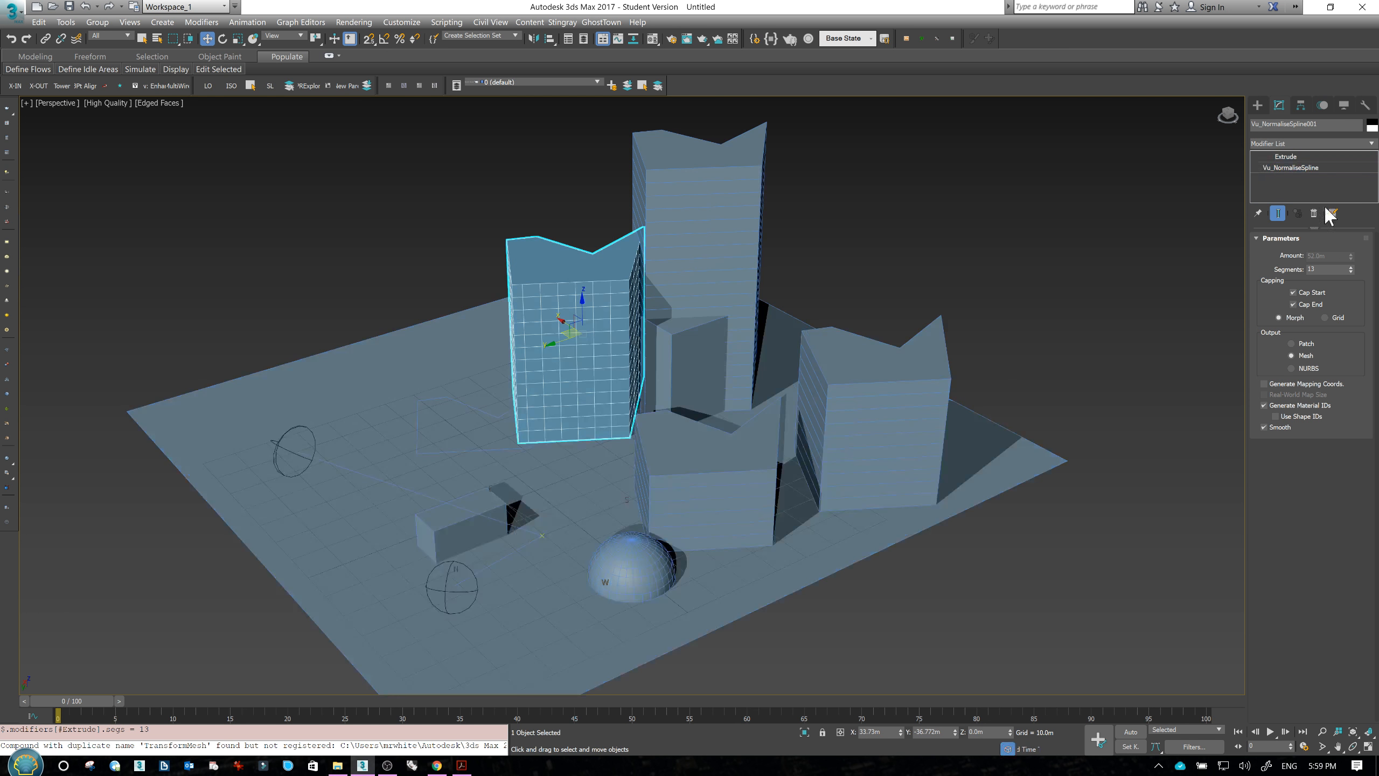
Subdivide the Vu_NormaliseSpline by Length 1.5 for denser vertical mullions
left_click(1288, 167)
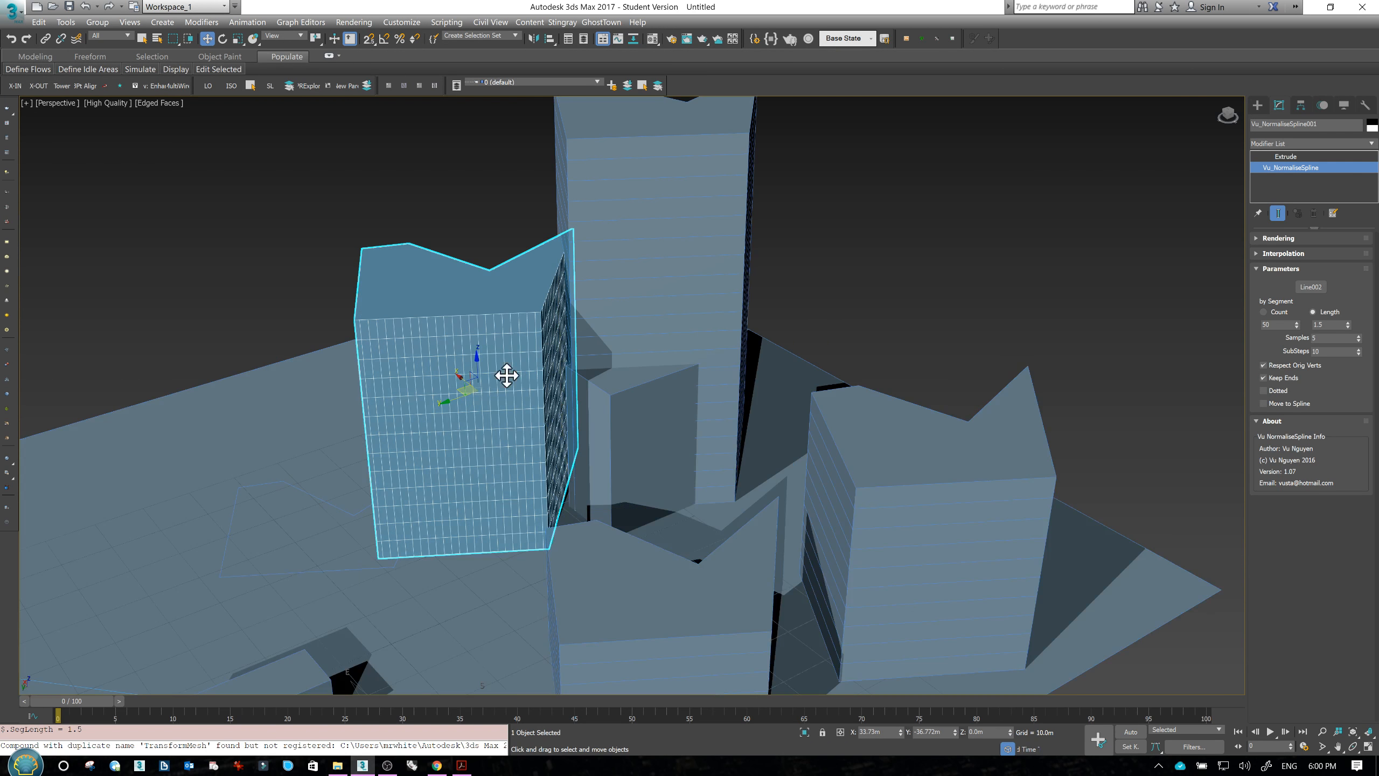
mouse_move(596, 367)
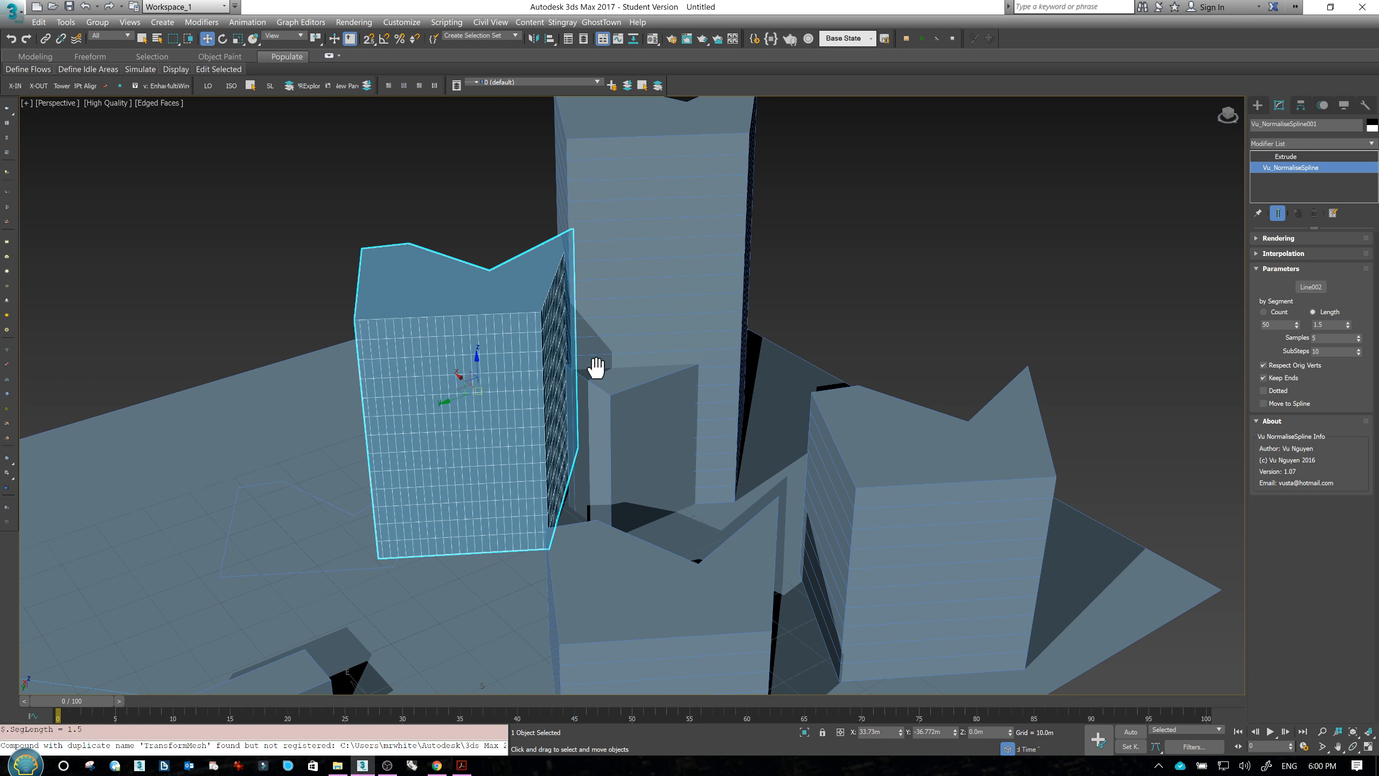